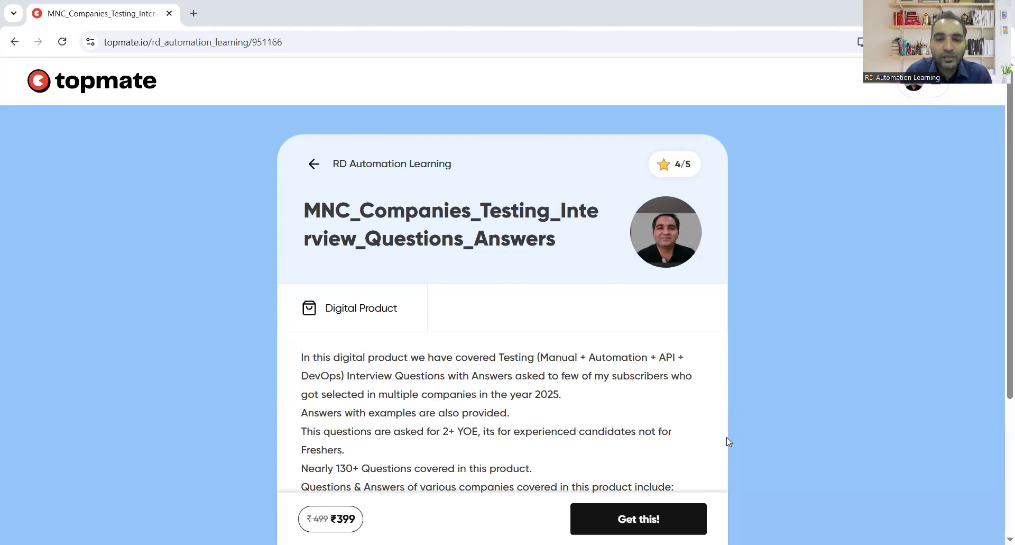
Scroll the project tree and highlight the pages folder and ConfigReader.java entries while explaining.
scroll(down, 3)
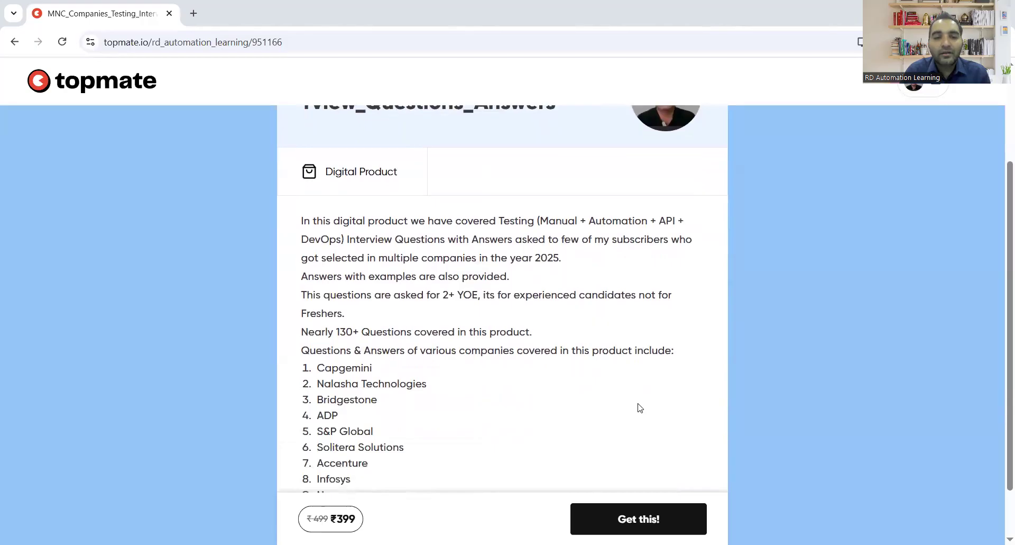
scroll(down, 3)
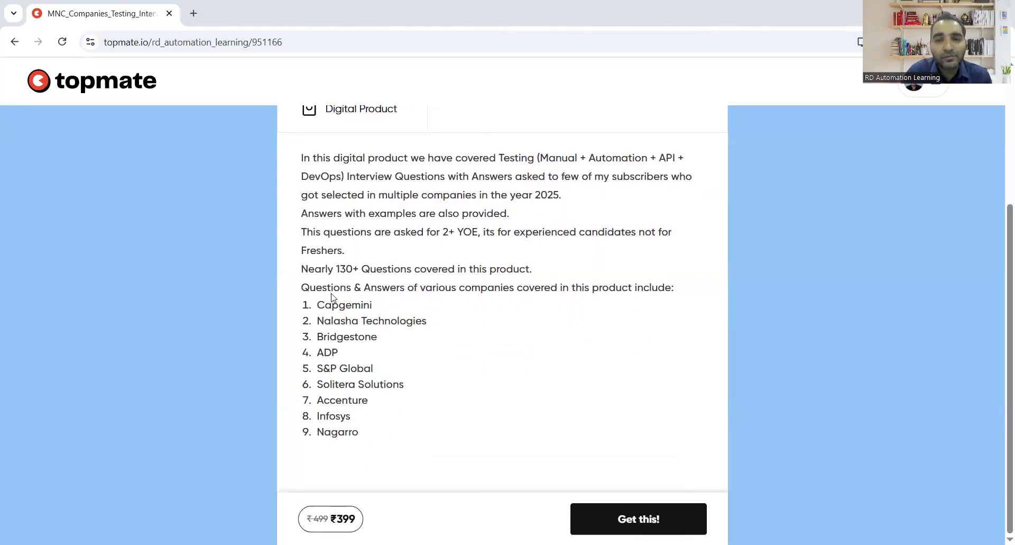
mouse_move(604, 300)
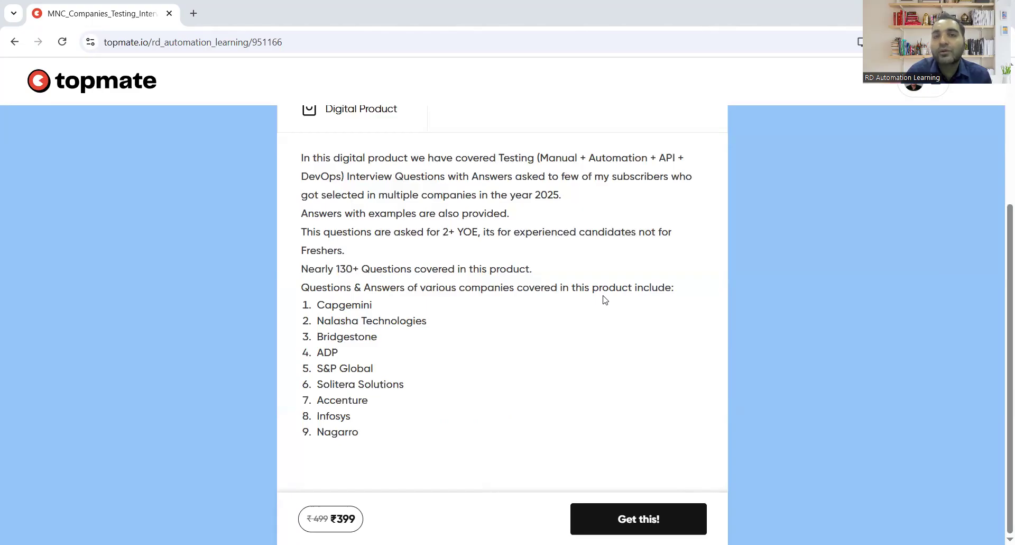
mouse_move(649, 117)
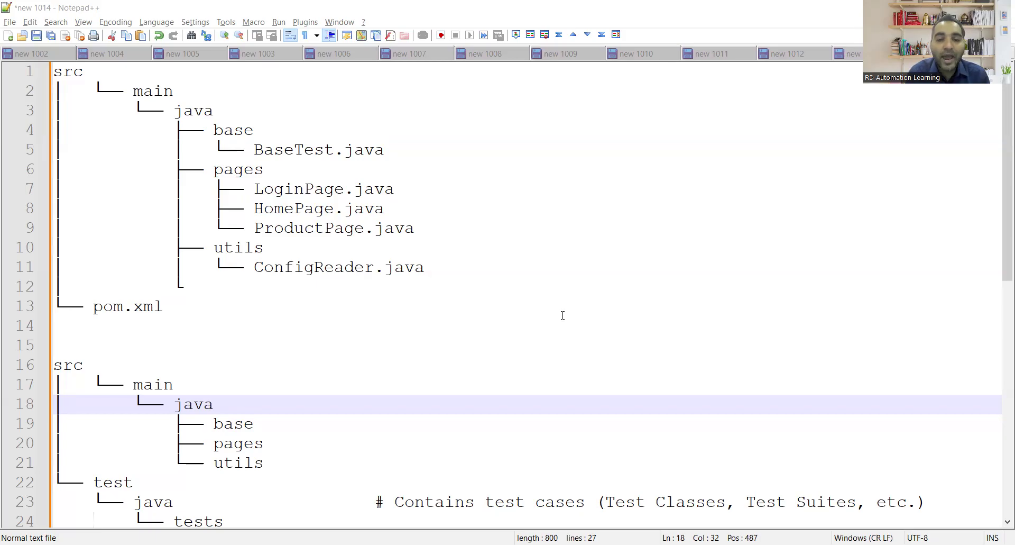
mouse_move(483, 260)
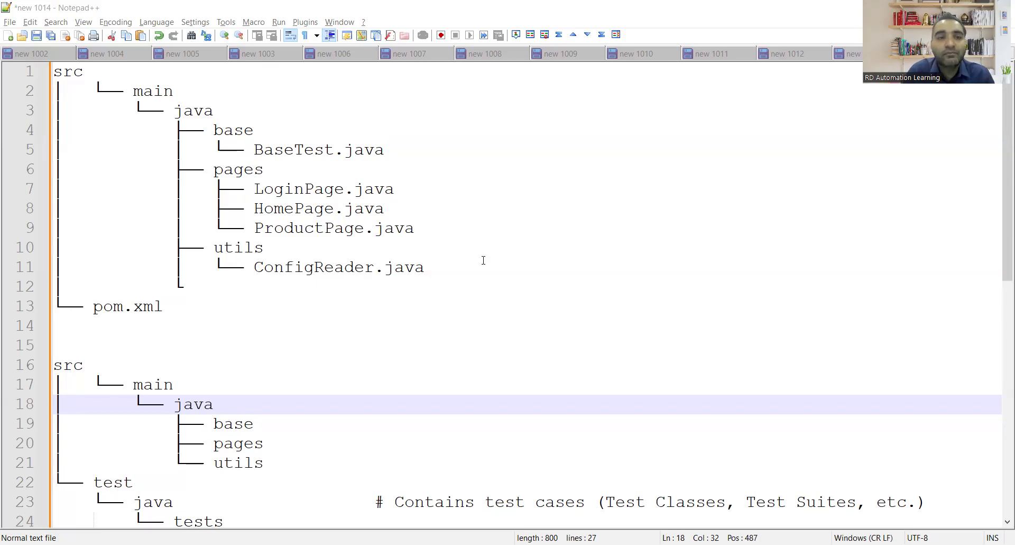
mouse_move(355, 242)
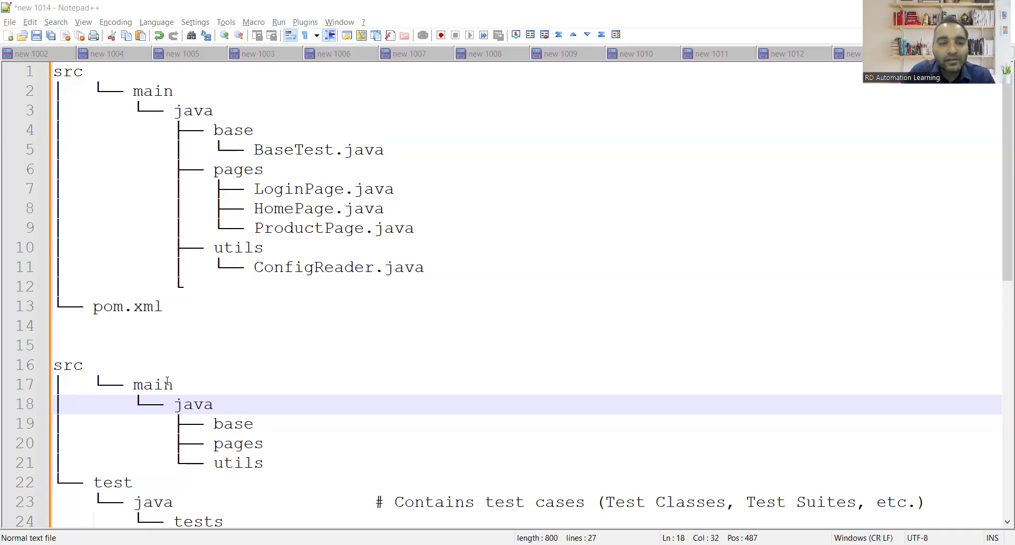
scroll(down, 3)
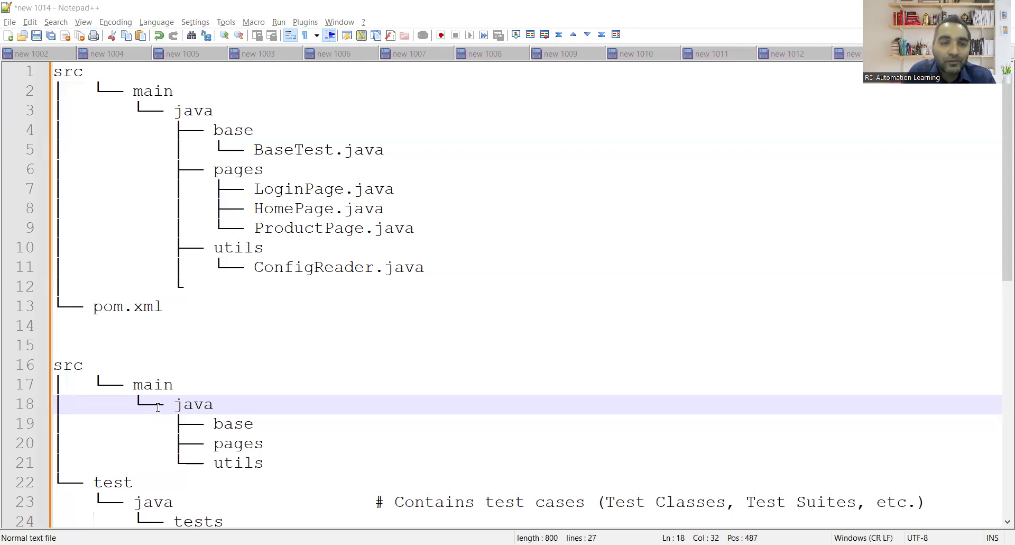
mouse_move(428, 223)
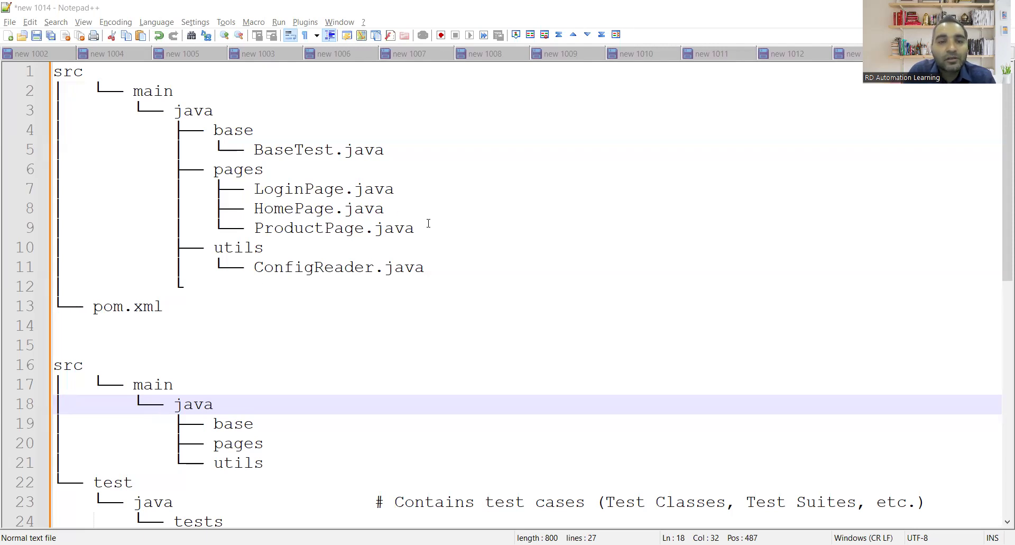
drag(253, 188, 415, 227)
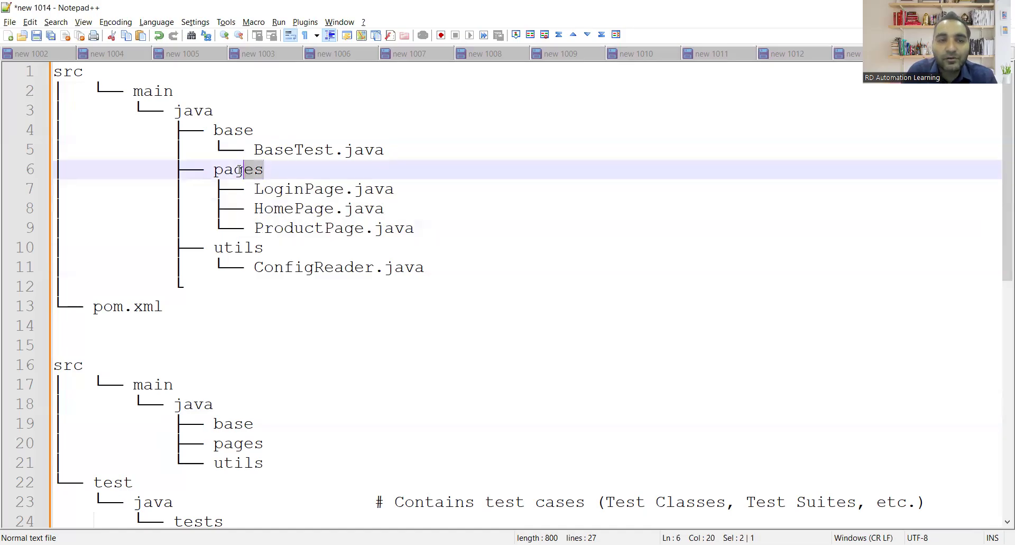
double_click(237, 170)
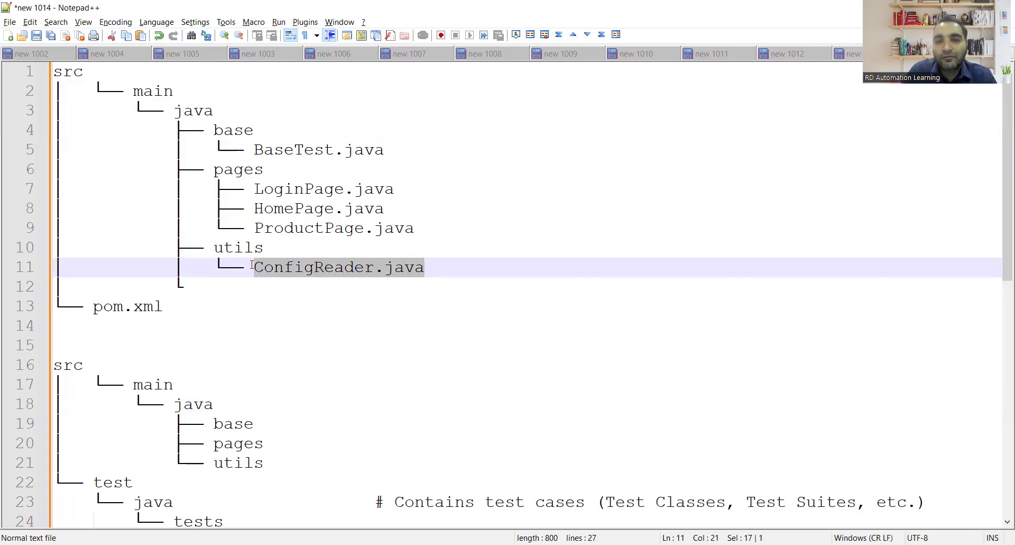
mouse_move(425, 281)
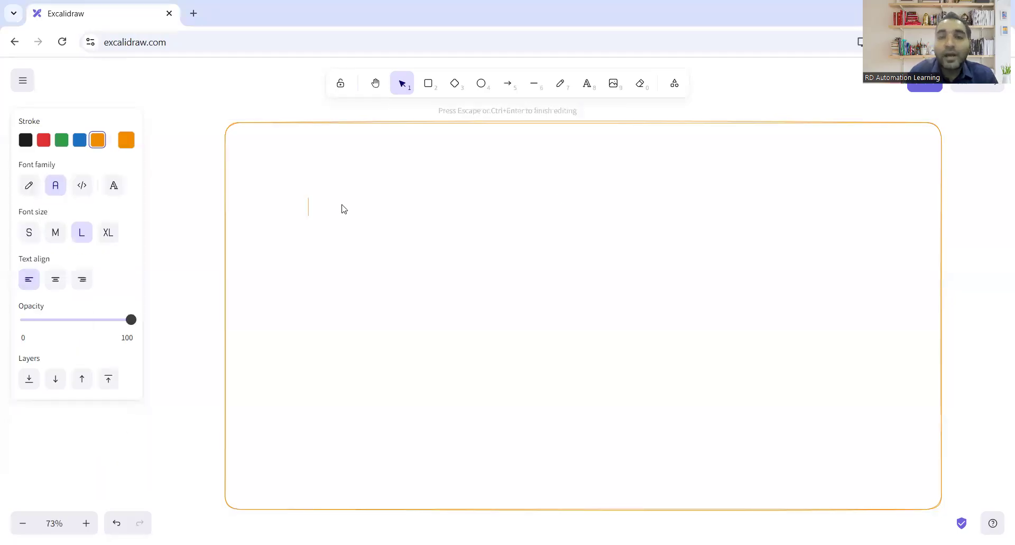
Write the heading 'Config.reader / config.properties' in the orange frame.
text(Conf)
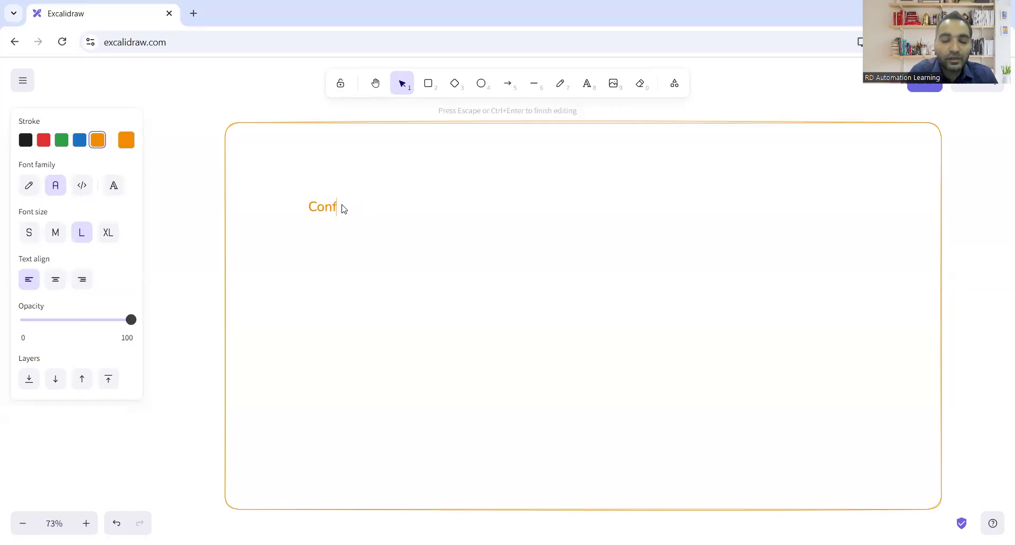
text(ig.reade)
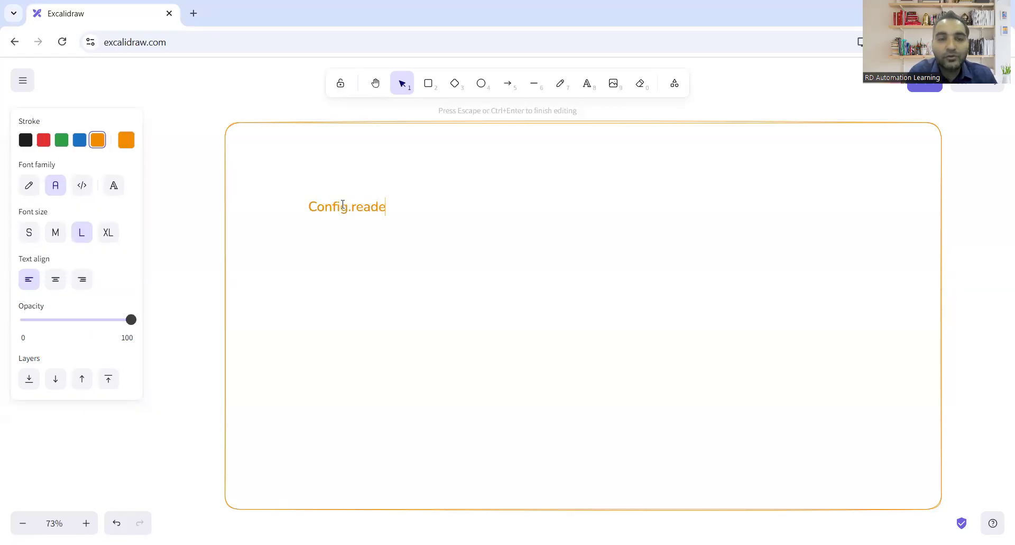
text(r / c)
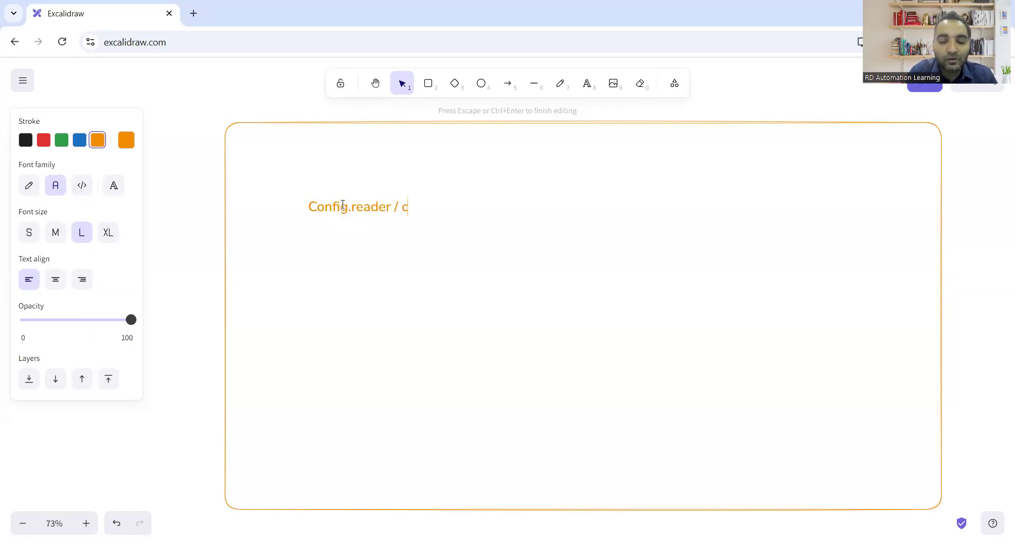
text(onfig.properties)
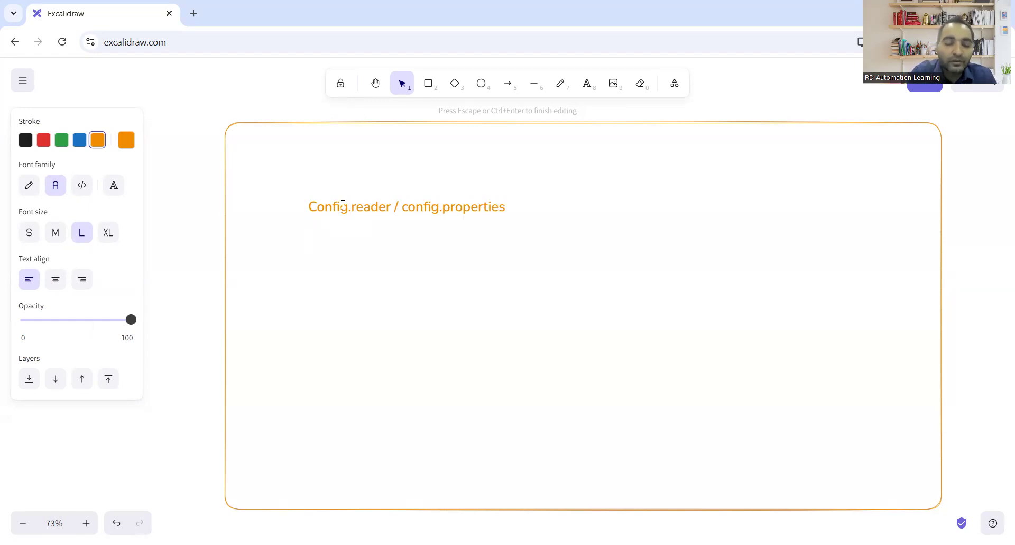
List the environments Staging, Test, Pilot, Dev and UAT on separate lines beneath the heading.
text(Staging)
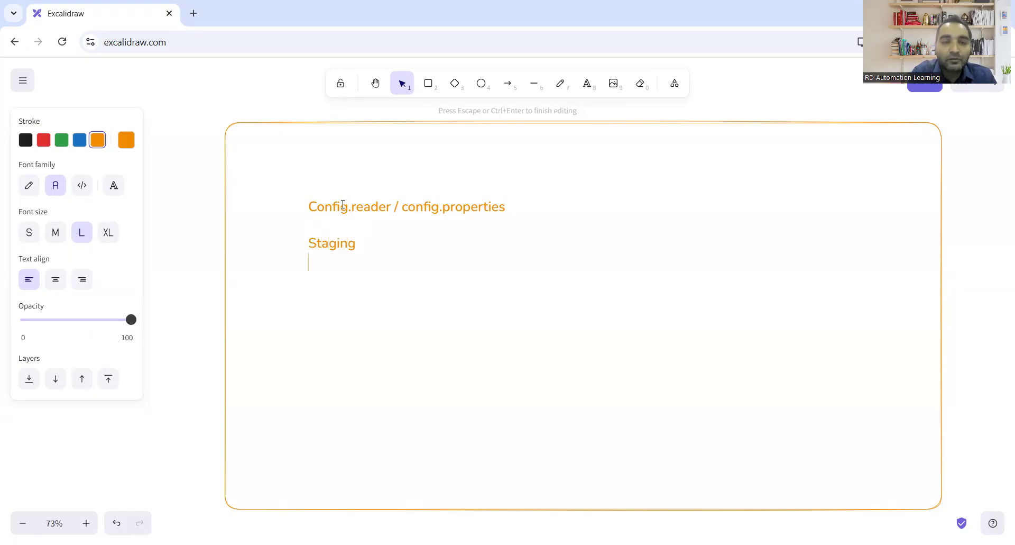
text(Test)
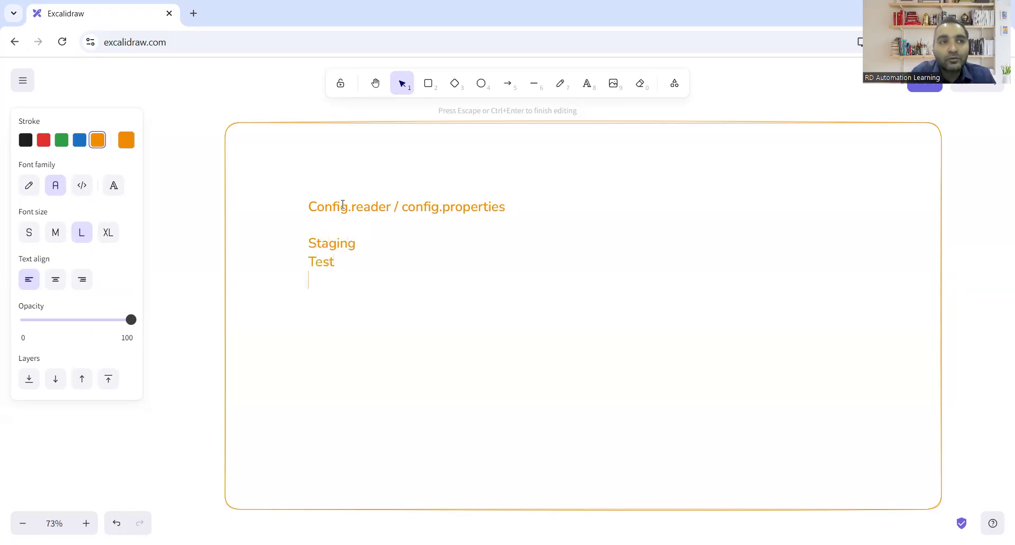
text(Pilot)
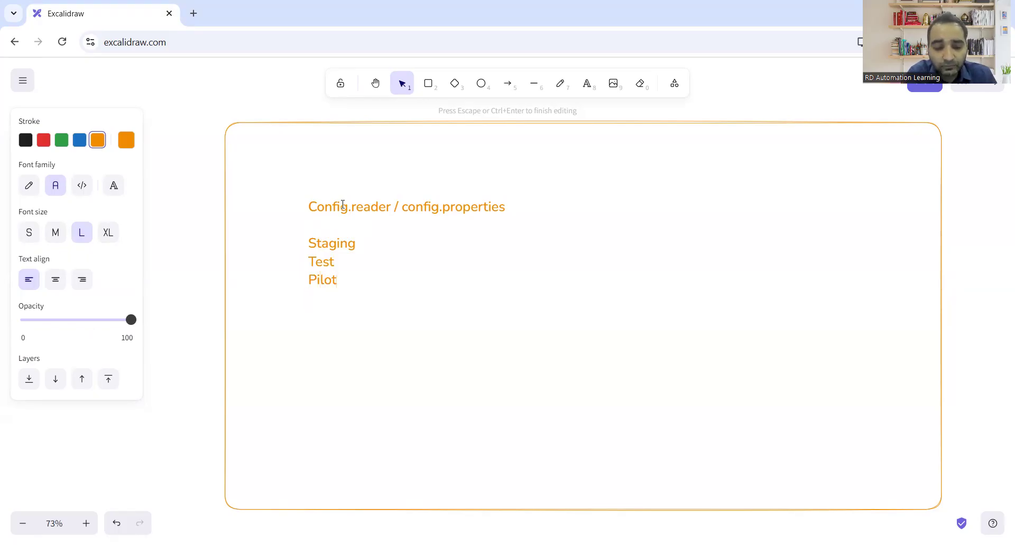
key(Enter)
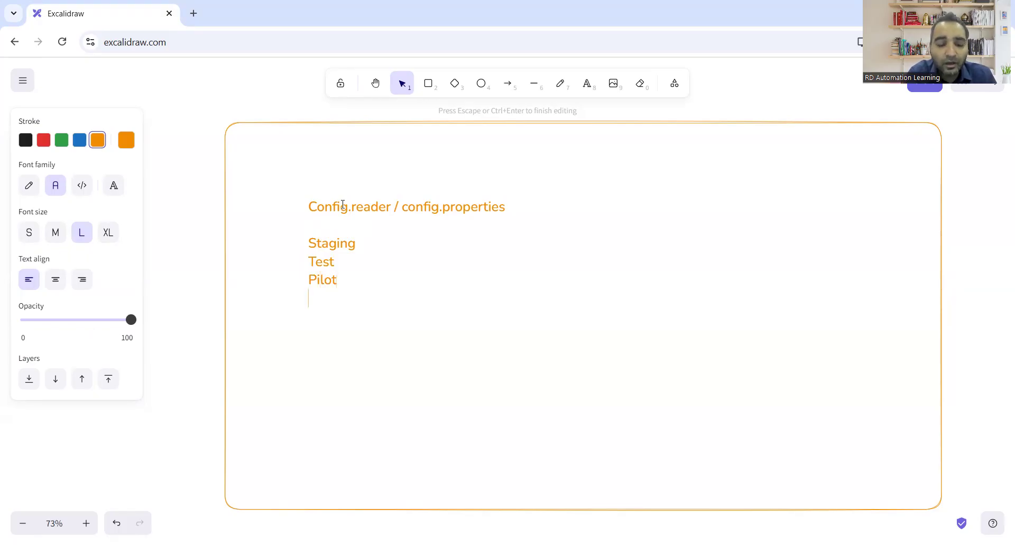
text(Dev)
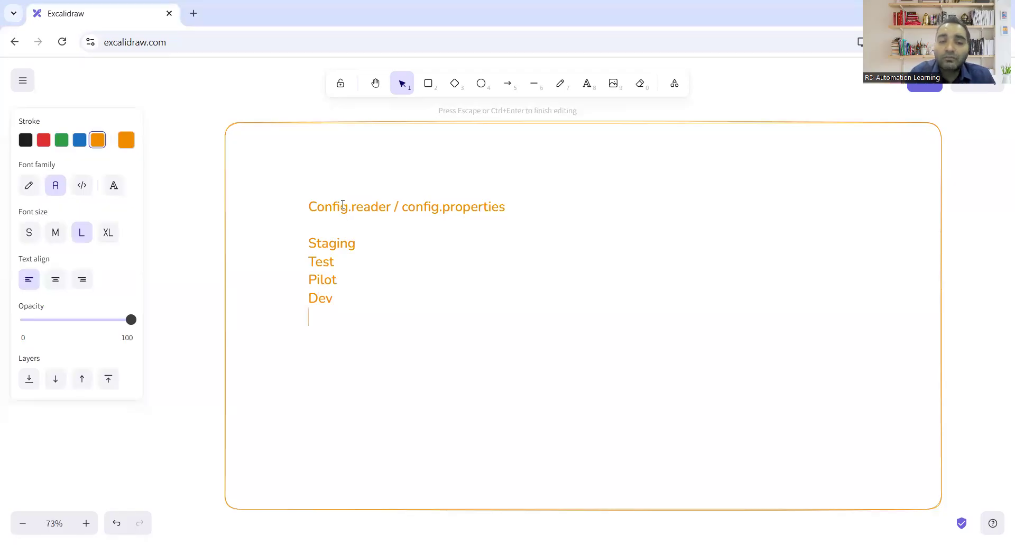
text(UAT)
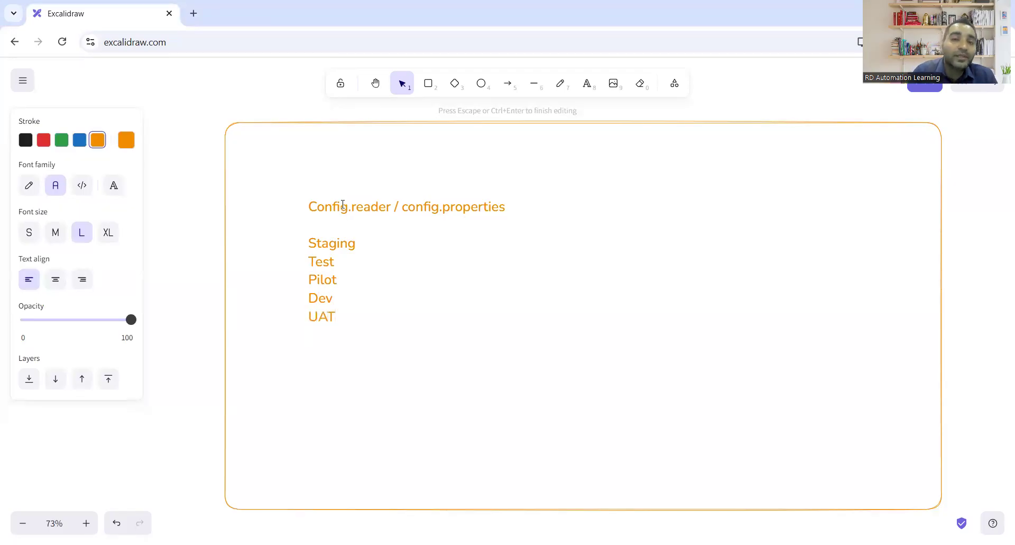
key(Enter)
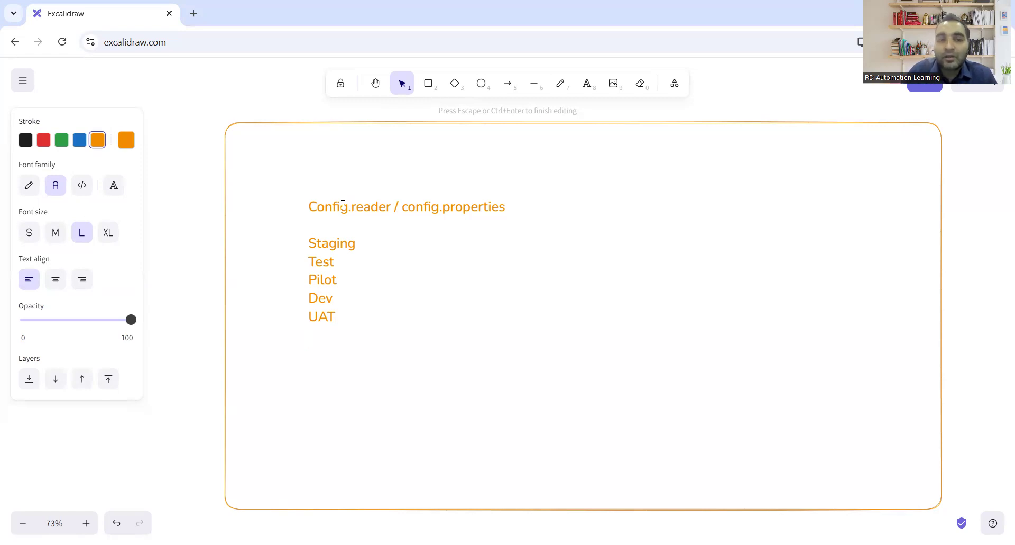
Sketch freehand dashes after Staging, Test, Pilot, Dev and UAT.
click(560, 83)
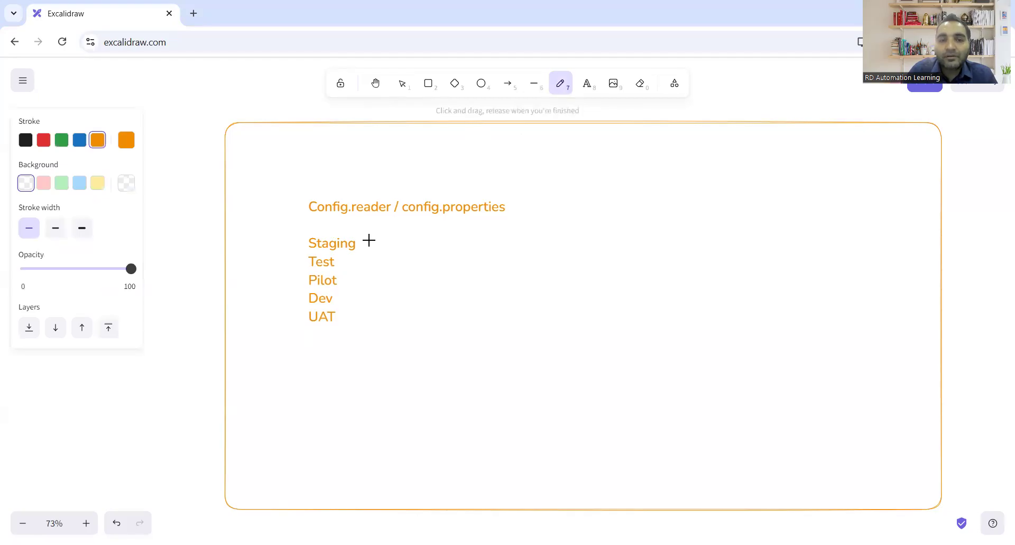
drag(367, 241, 419, 240)
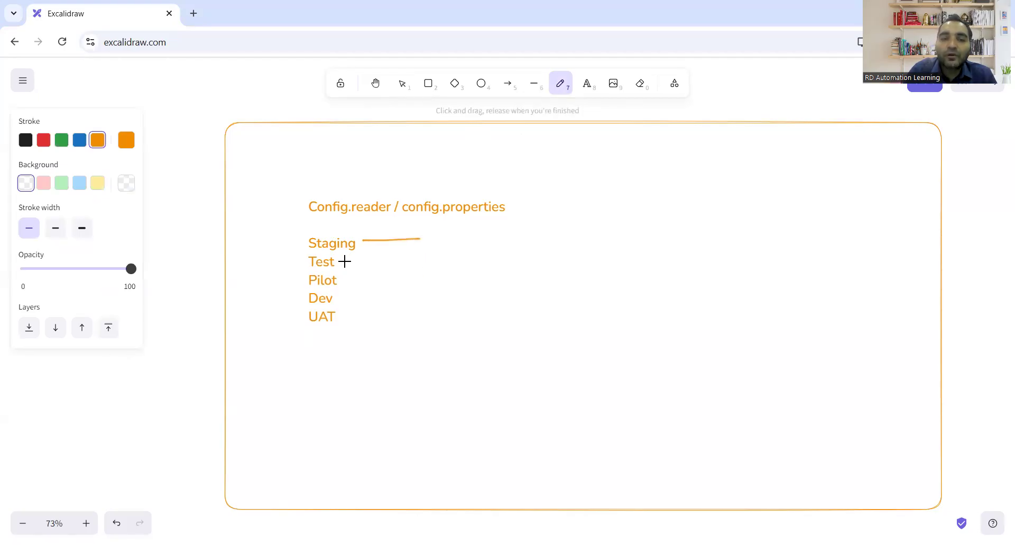
drag(347, 261, 388, 257)
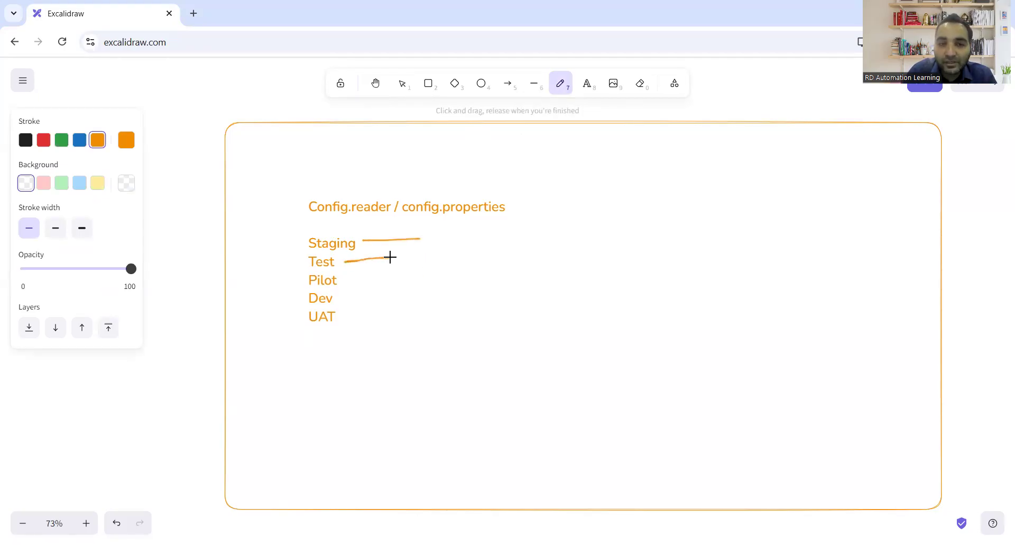
drag(347, 259, 392, 259)
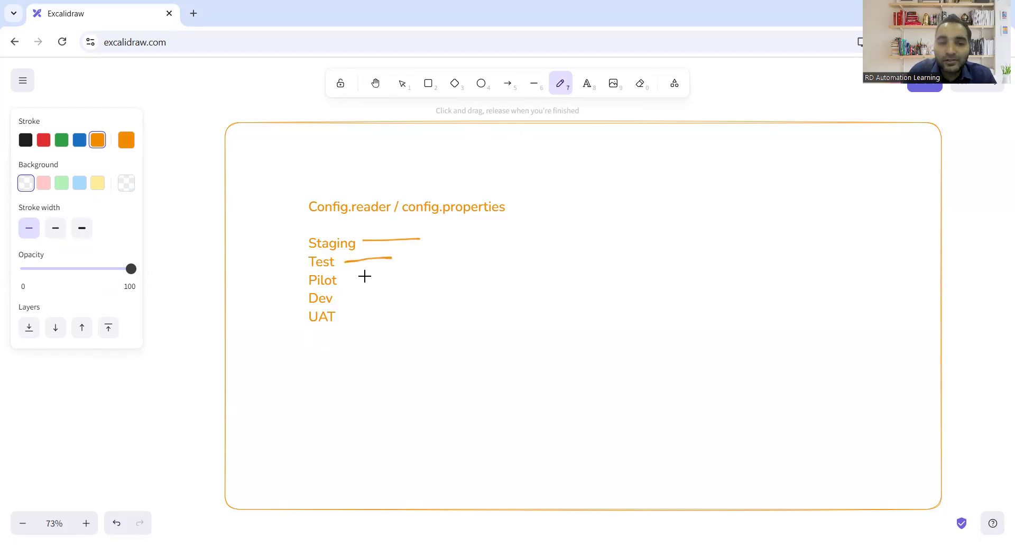
drag(342, 281, 370, 293)
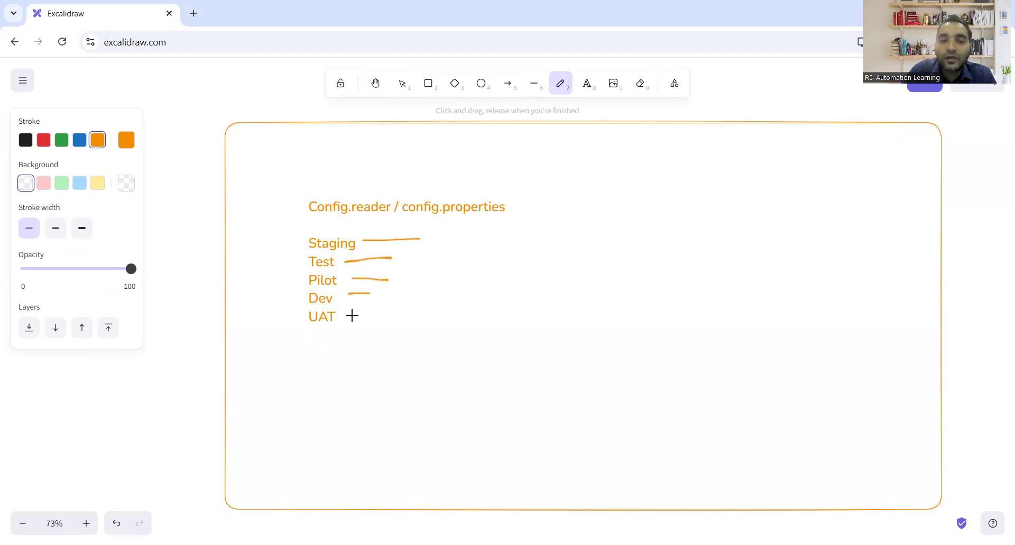
drag(348, 316, 373, 316)
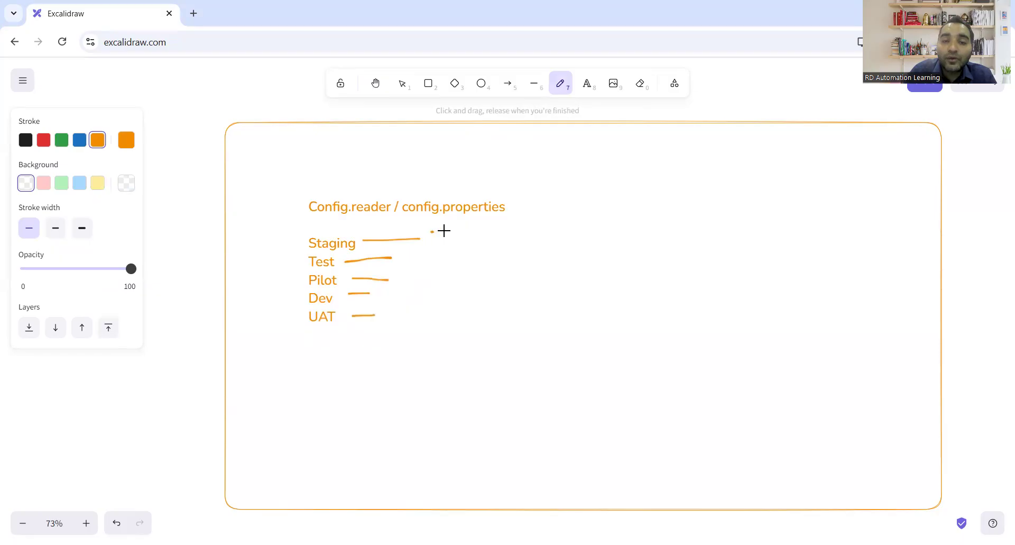
Bracket the environment dashes together and curve the bracket up toward the config heading.
drag(454, 231, 420, 330)
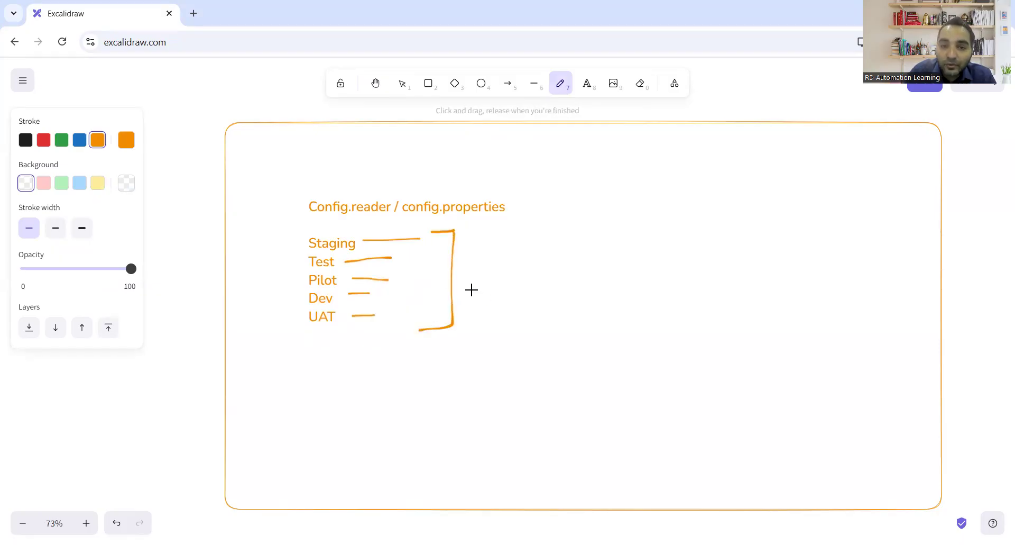
drag(509, 233, 495, 288)
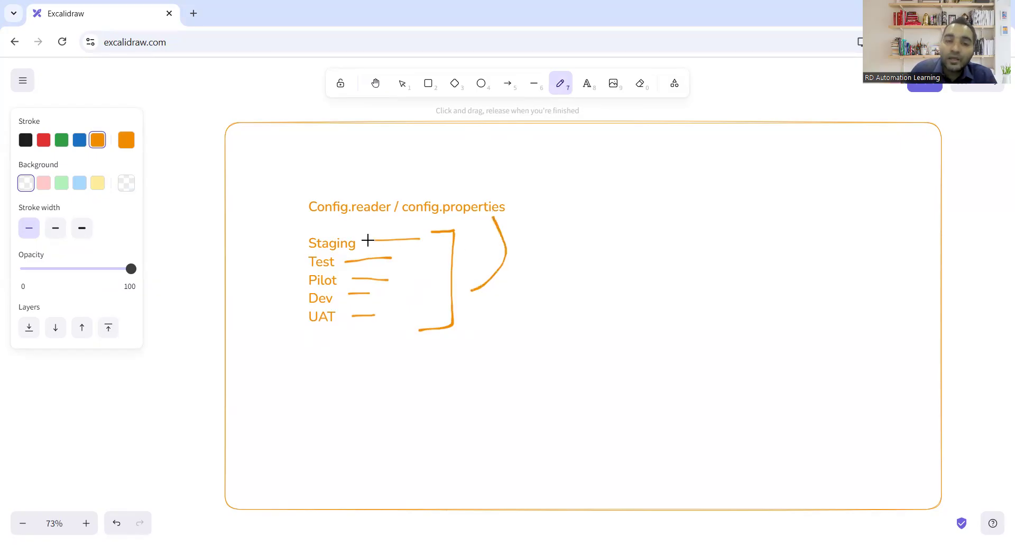
mouse_move(301, 242)
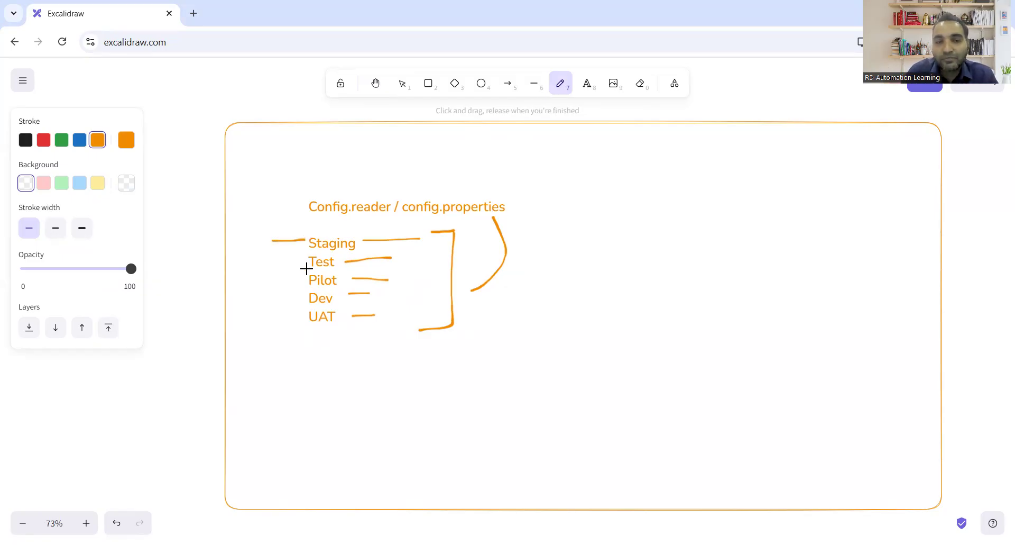
mouse_move(309, 283)
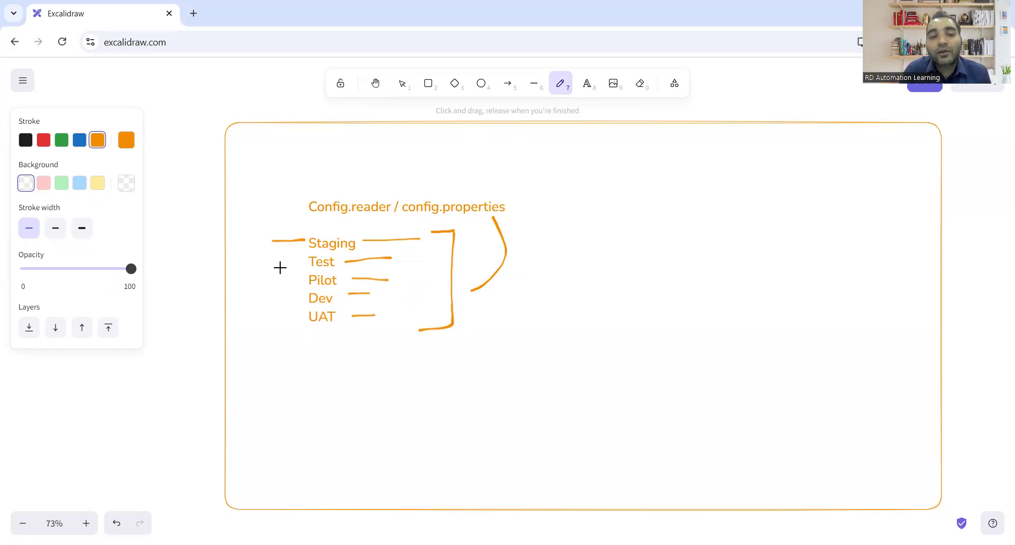
mouse_move(300, 263)
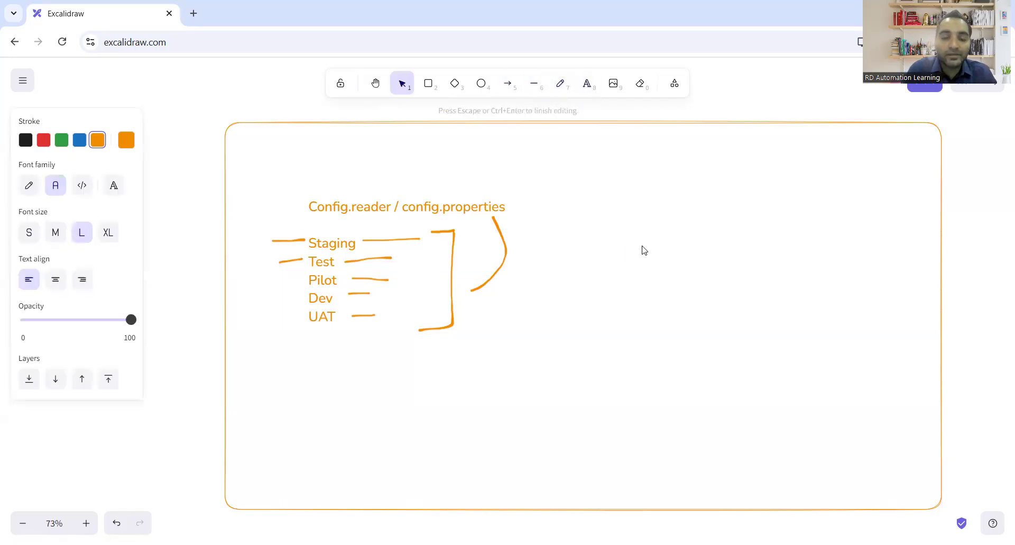
Add the text labels 'hardcoding' and 'Parametrization' beside the environment list.
text(hard)
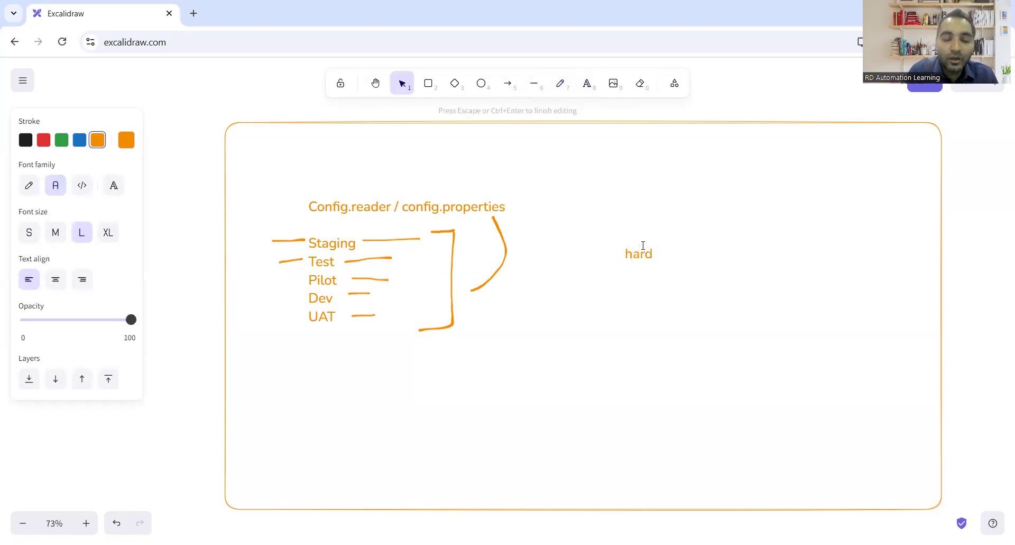
text(cod)
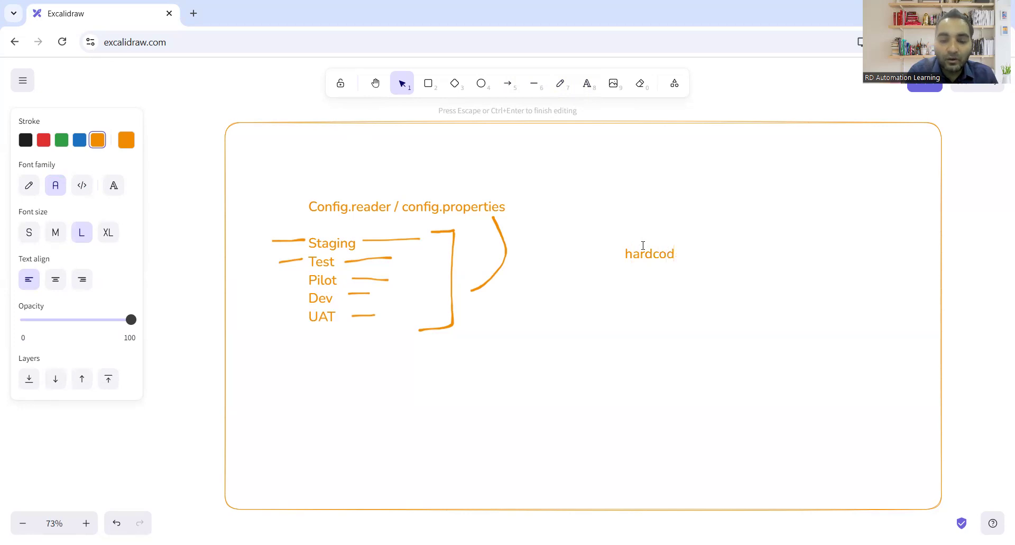
text(ing)
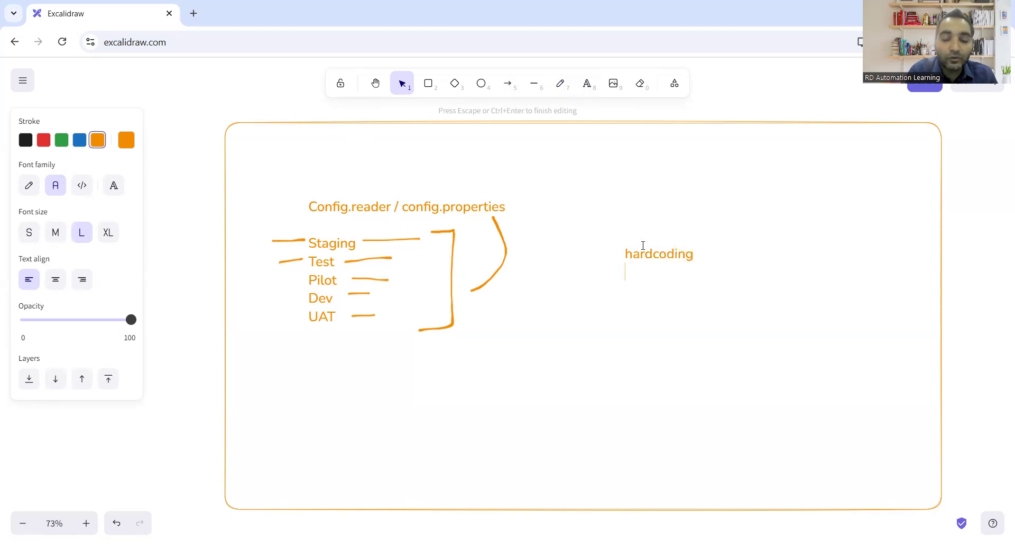
text(Parametri)
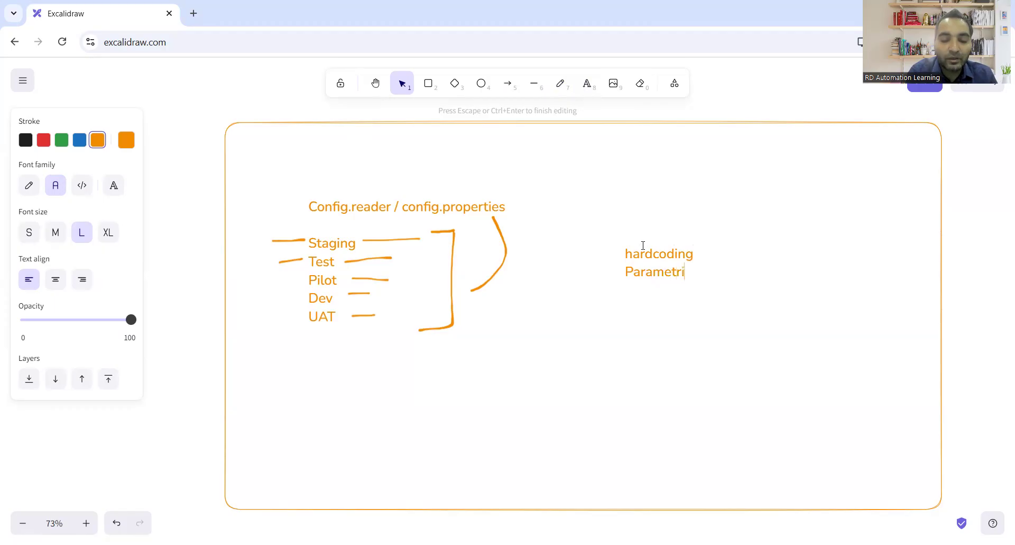
text(zation)
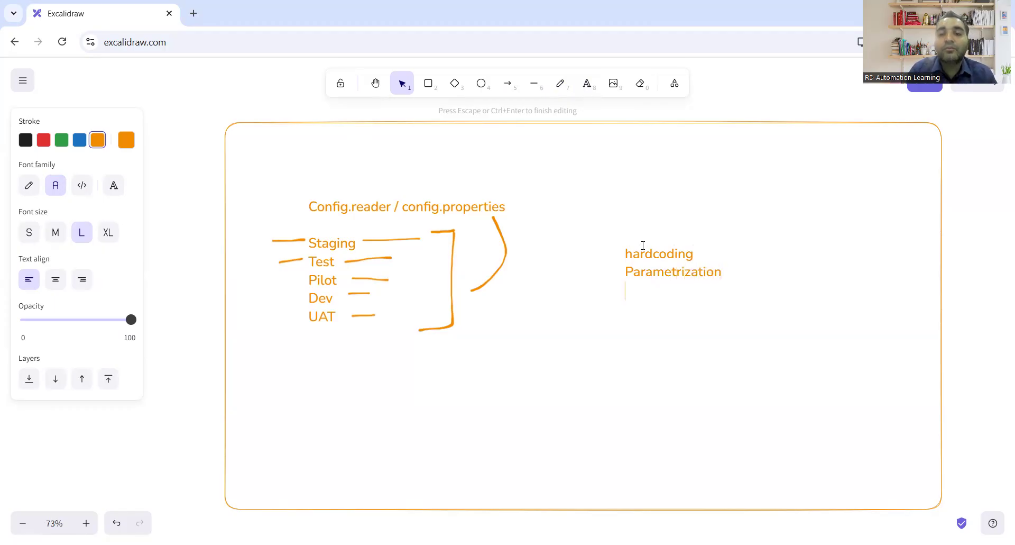
mouse_move(586, 166)
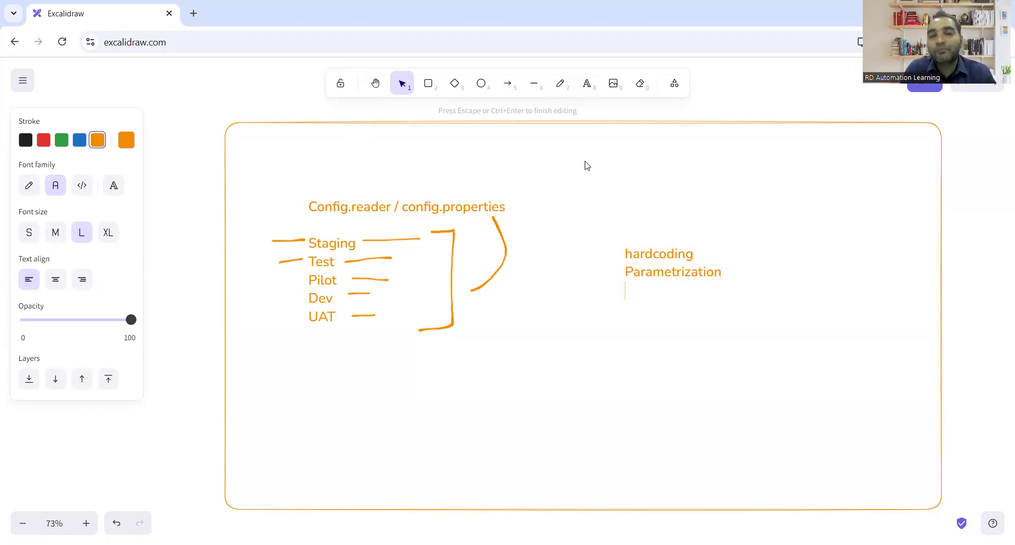
click(561, 84)
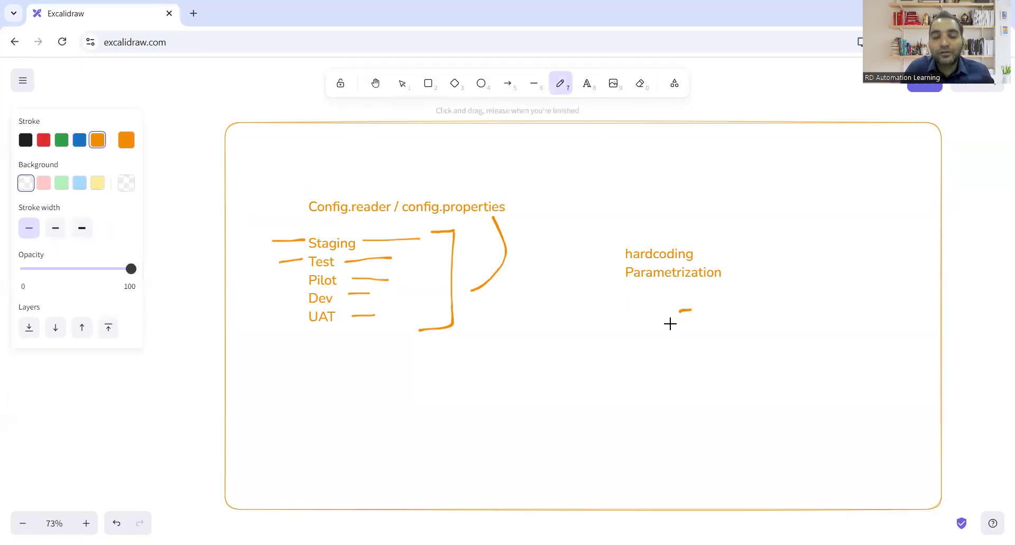
Draw a curved arrow from Parametrization to UAT and loop around the environment names.
drag(689, 314, 327, 347)
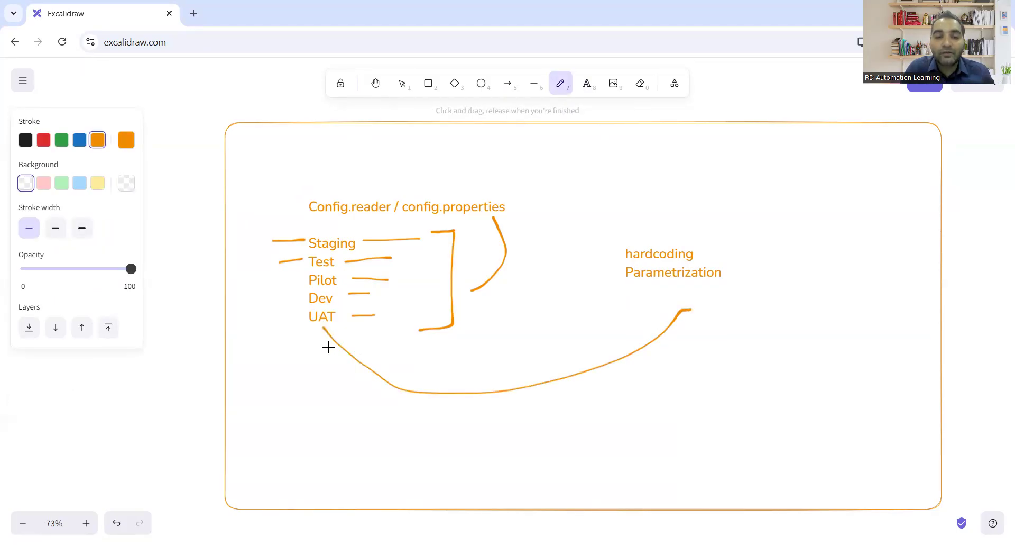
drag(347, 315, 326, 350)
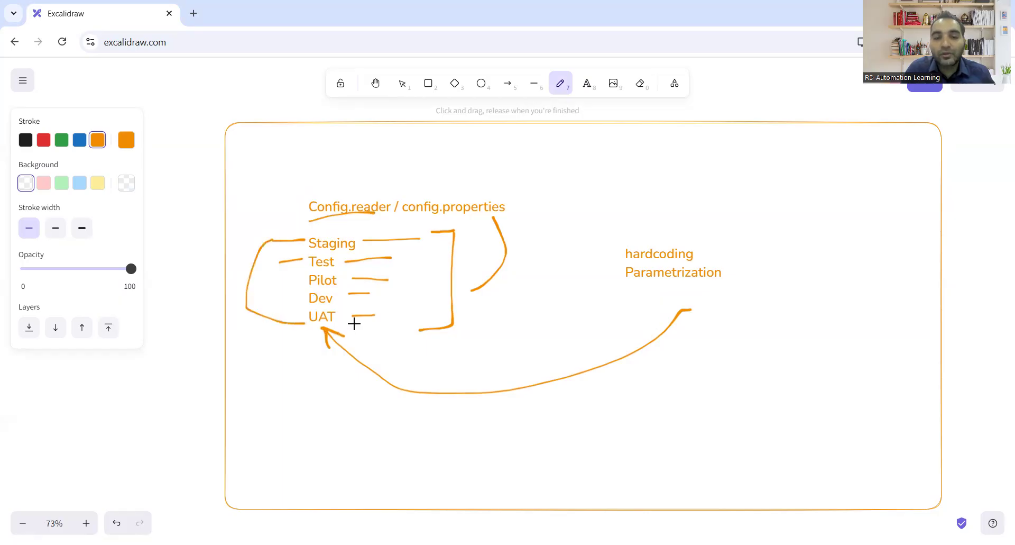
drag(350, 327, 553, 311)
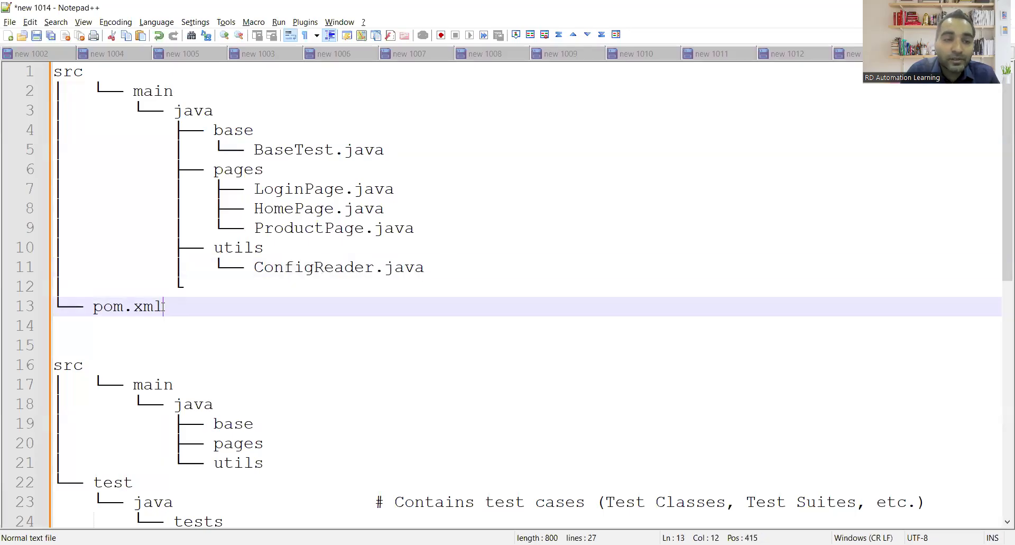
Select pom.xml and point out the ConfigReader.java entry in the project tree.
double_click(127, 307)
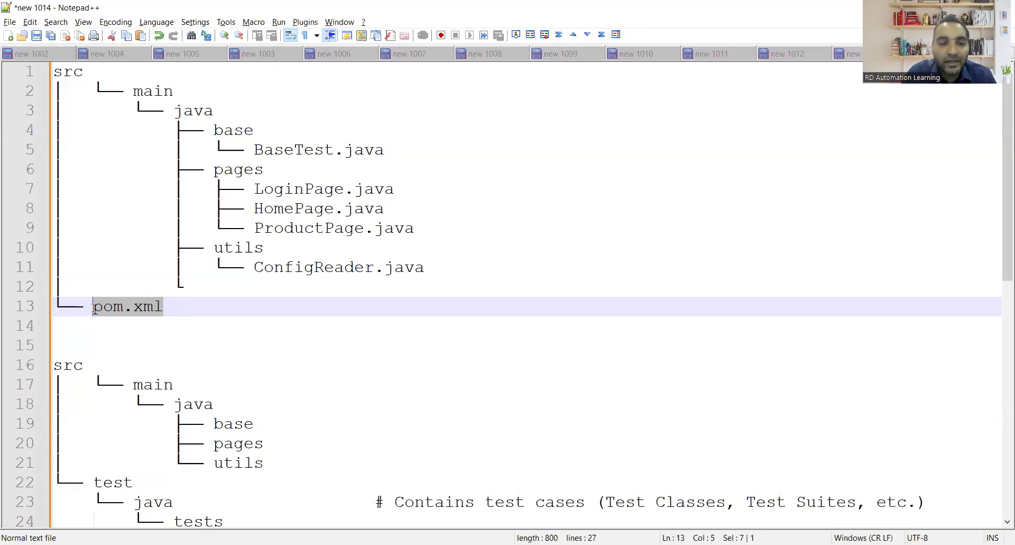
scroll(down, 3)
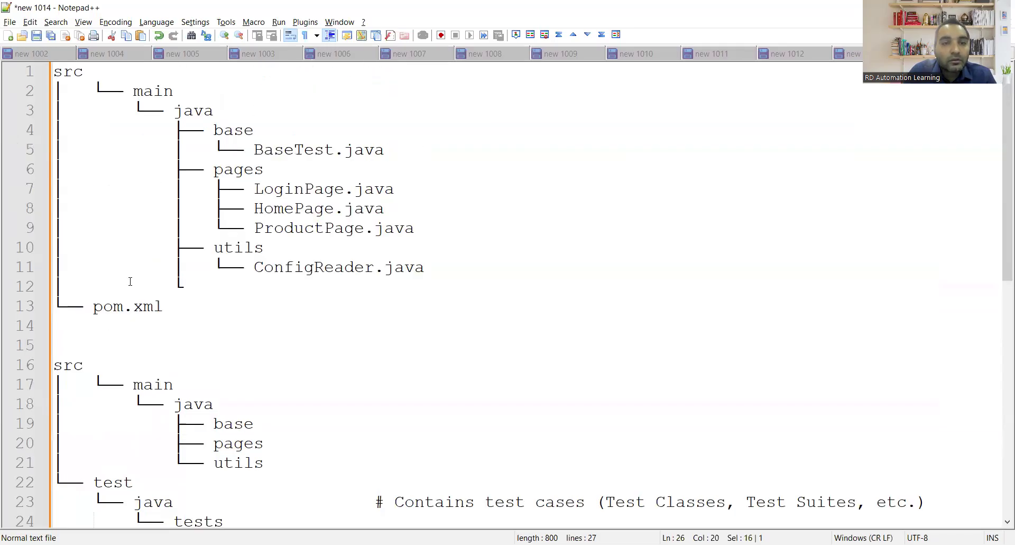
click(272, 267)
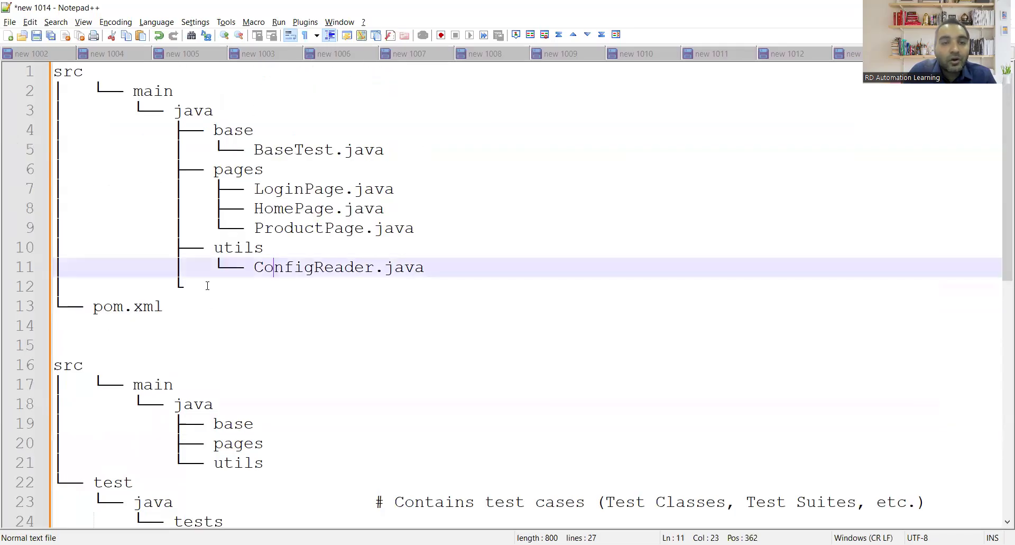